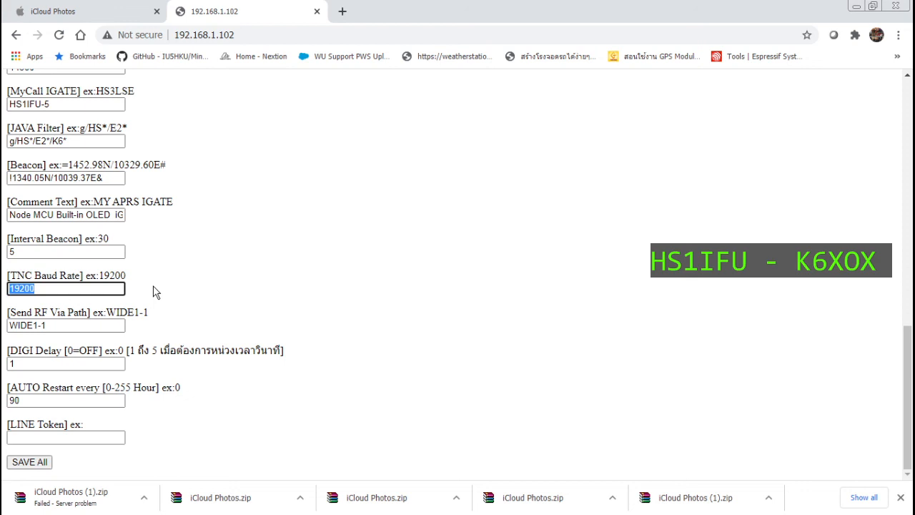
mouse_move(272, 292)
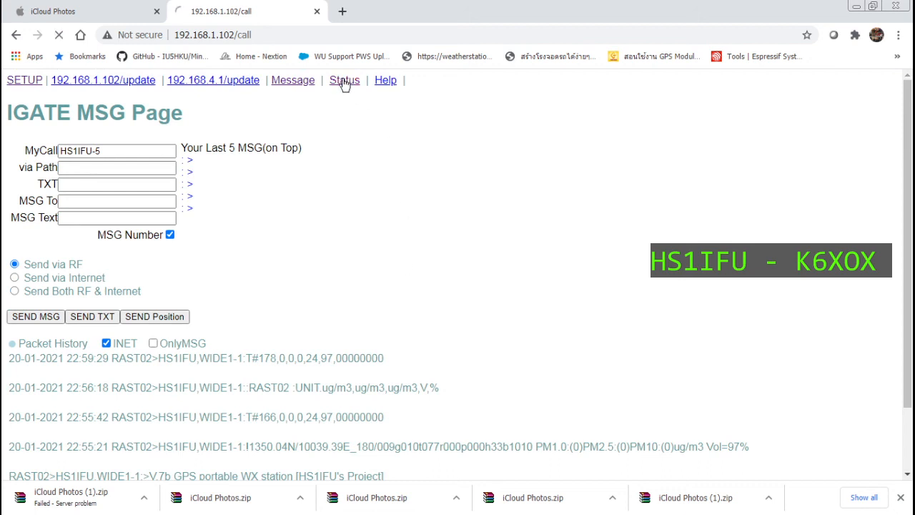
Show the status page's realtime weather readings: 34.53 °C, 1012.60 mbar and the night light index.
click(345, 80)
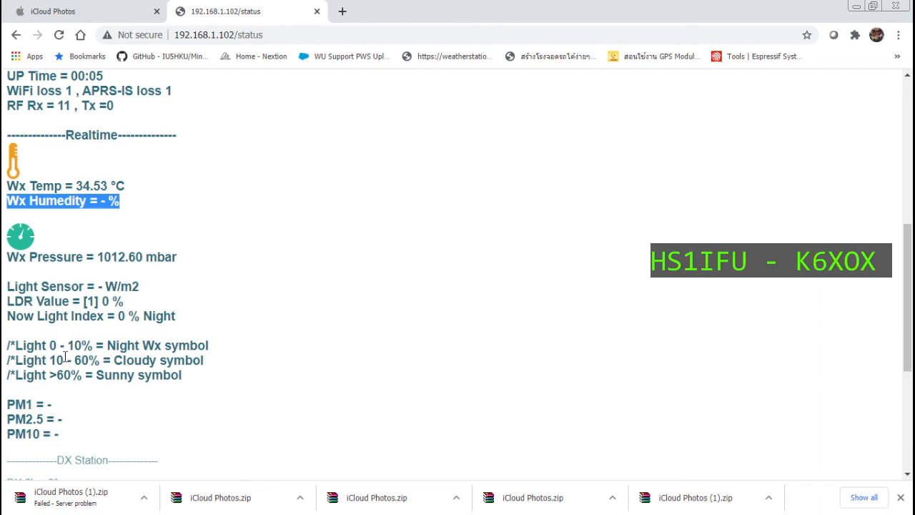